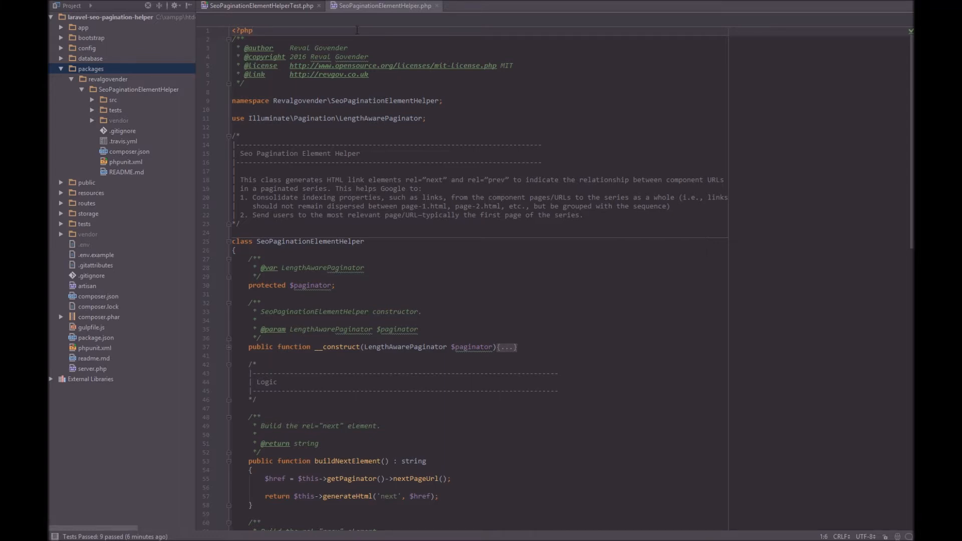
# Add a 't' to buildNextElement's rel value in the helper, making it 'nextt'
pyautogui.click(264, 6)
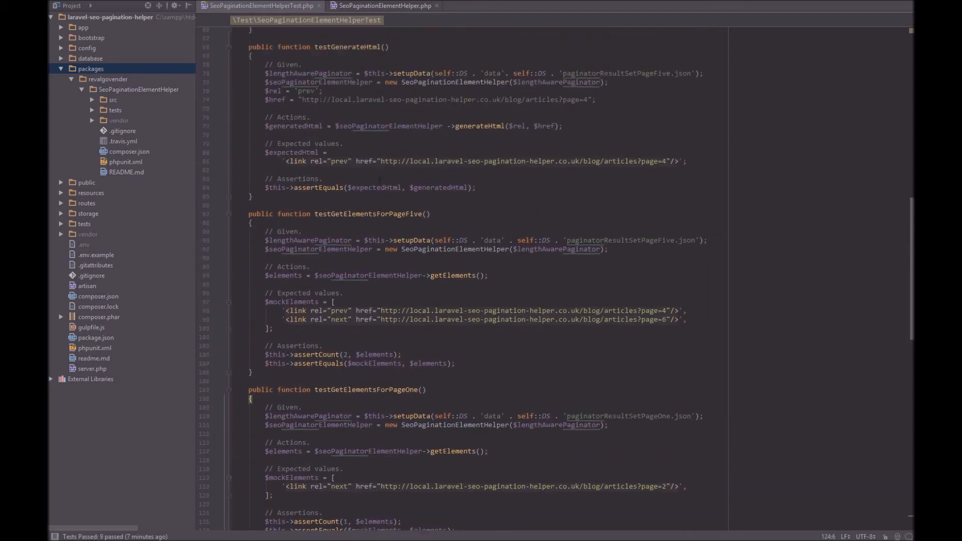
pyautogui.click(381, 6)
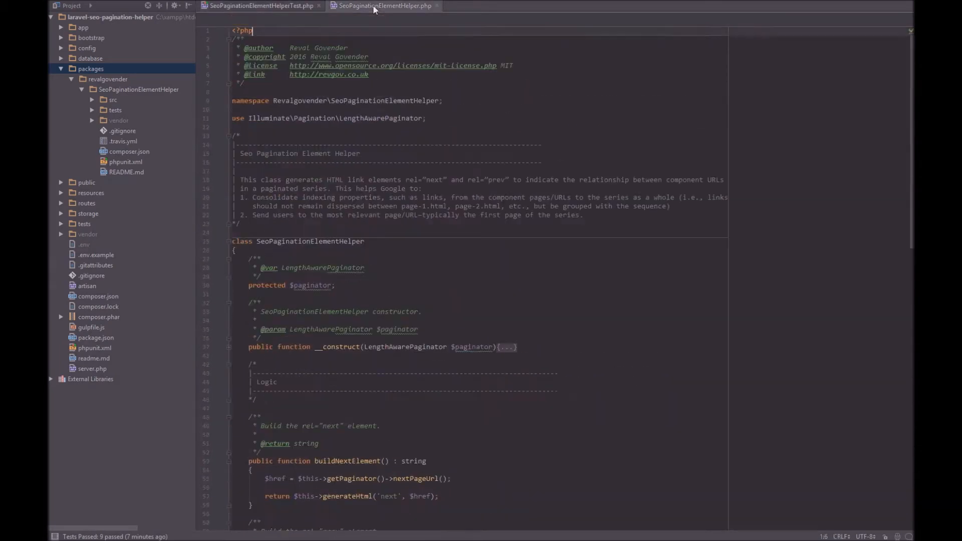
pyautogui.scroll(-3)
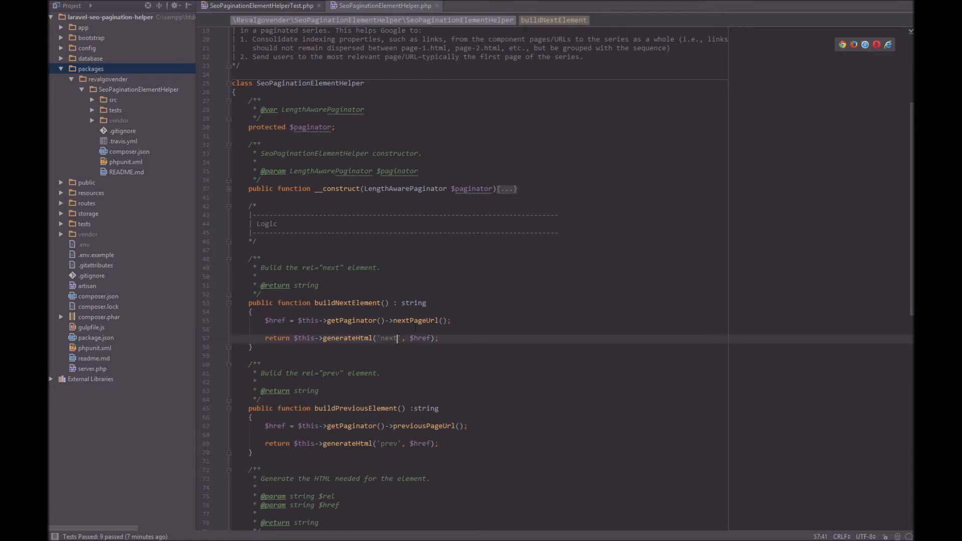
pyautogui.write('t')
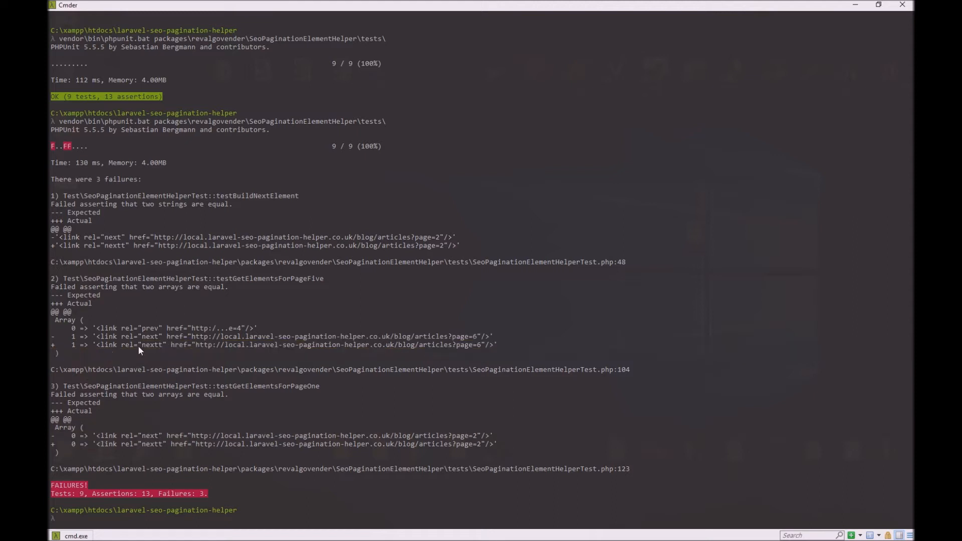
pyautogui.moveTo(148, 261)
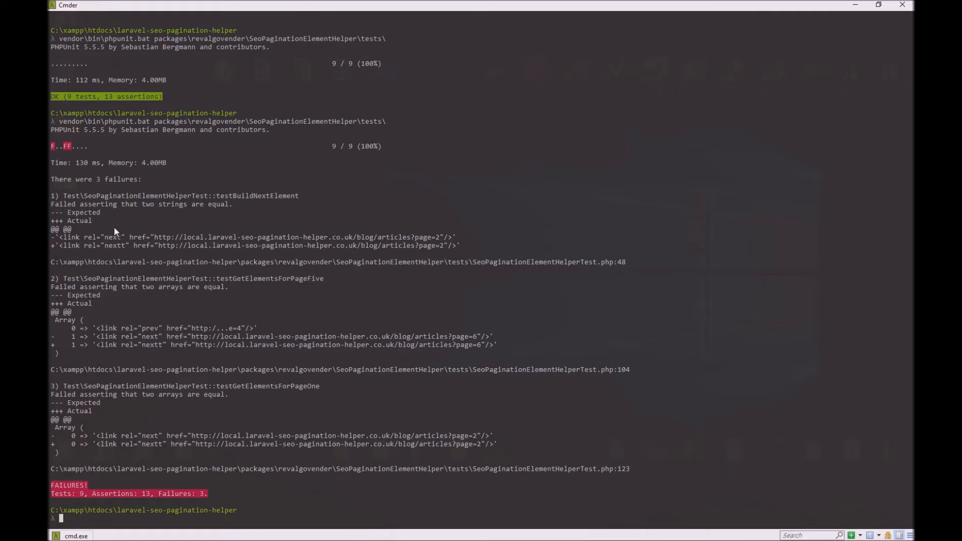
pyautogui.moveTo(131, 421)
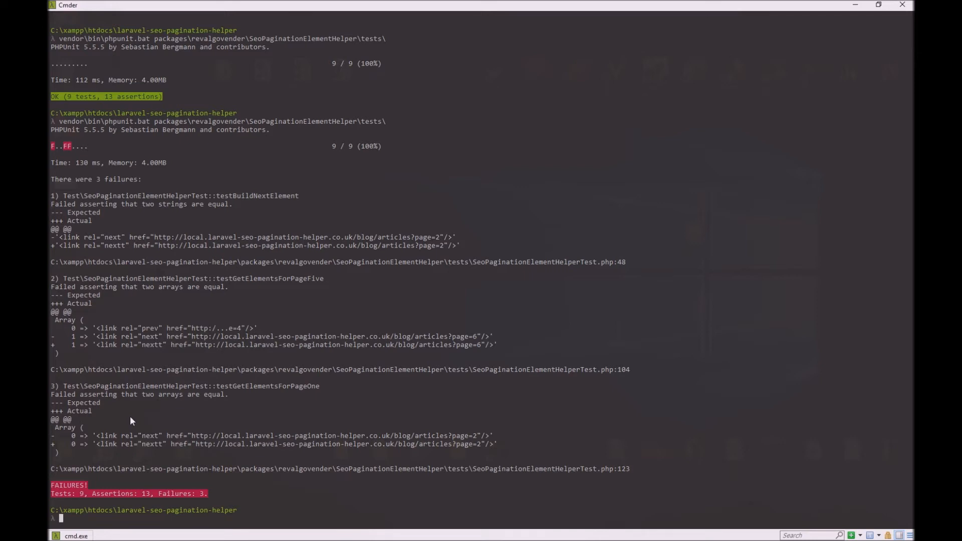
pyautogui.moveTo(445, 266)
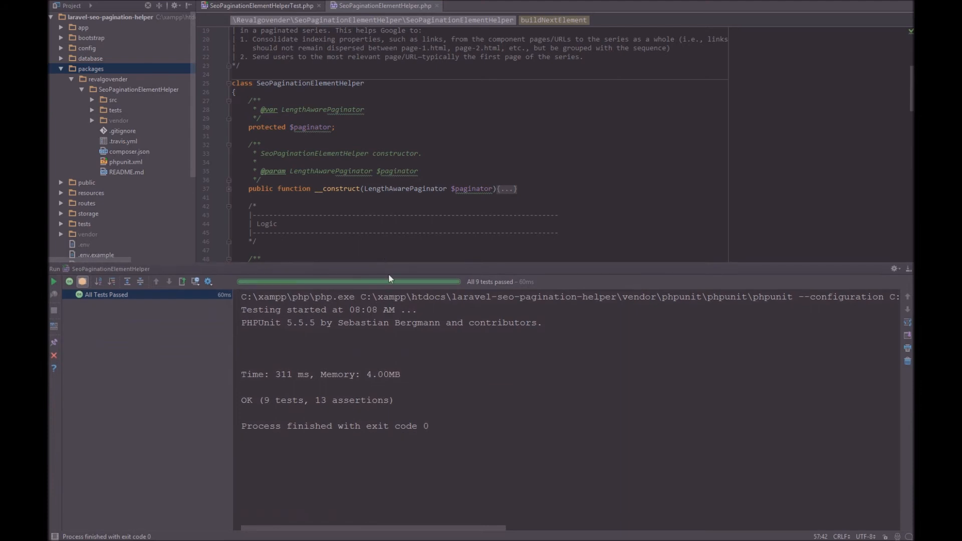
# Rerun the PHPUnit tests to list the 3 failing tests out of 9
pyautogui.click(53, 282)
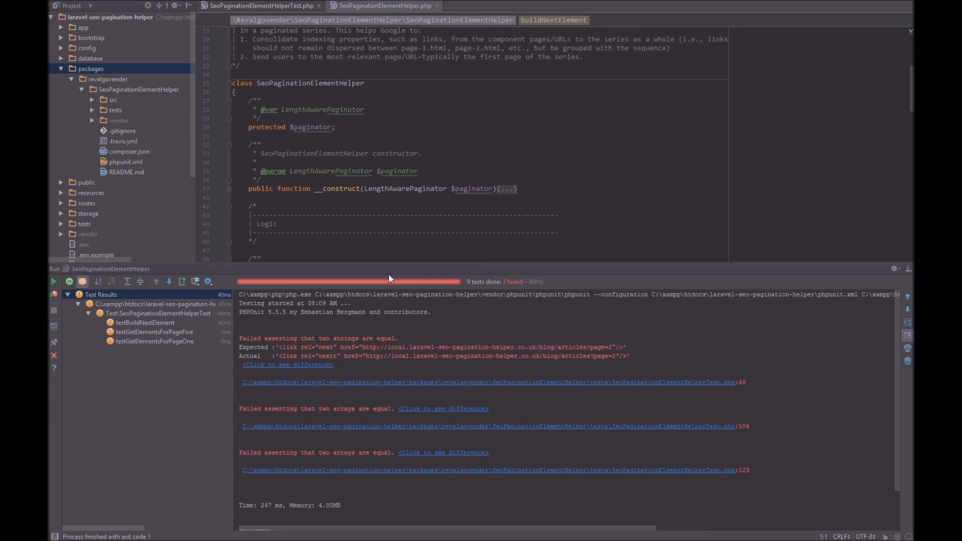
pyautogui.moveTo(399, 260)
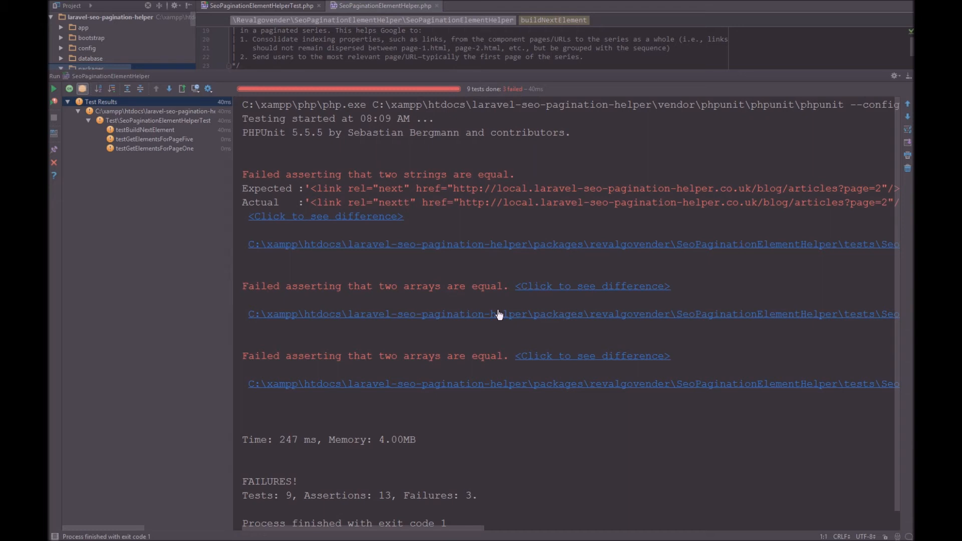
pyautogui.moveTo(407, 241)
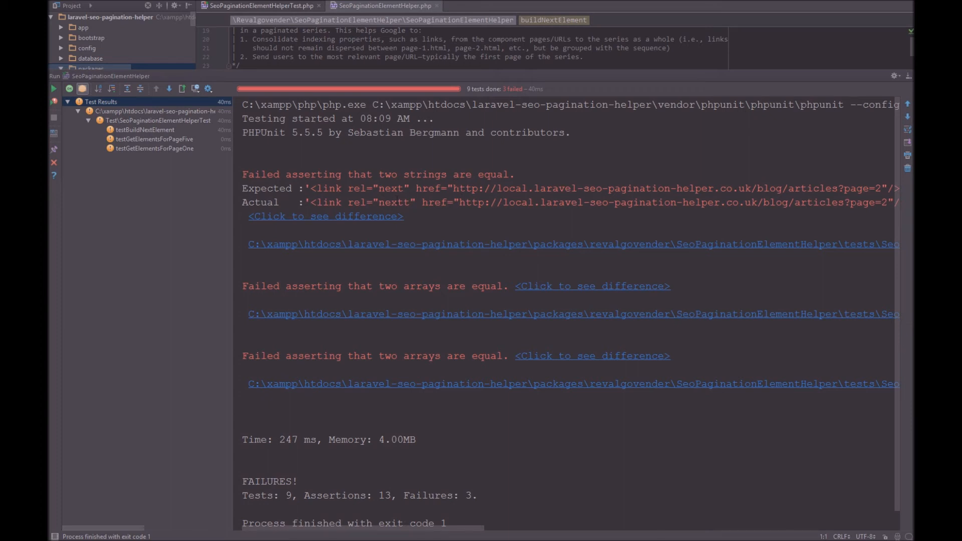
# View the expected 'next' versus actual 'nextt' diff for testBuildNextElement, then close it
pyautogui.click(326, 217)
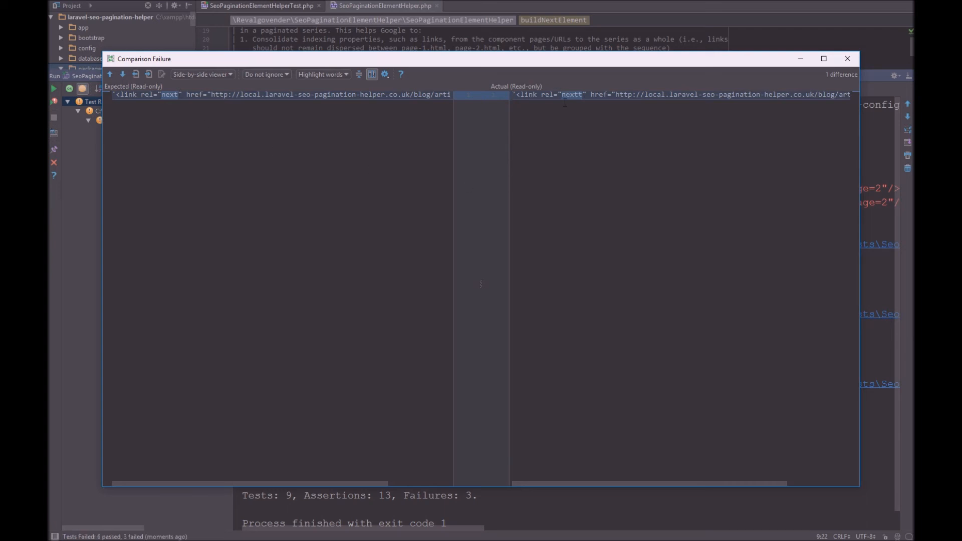
pyautogui.moveTo(670, 83)
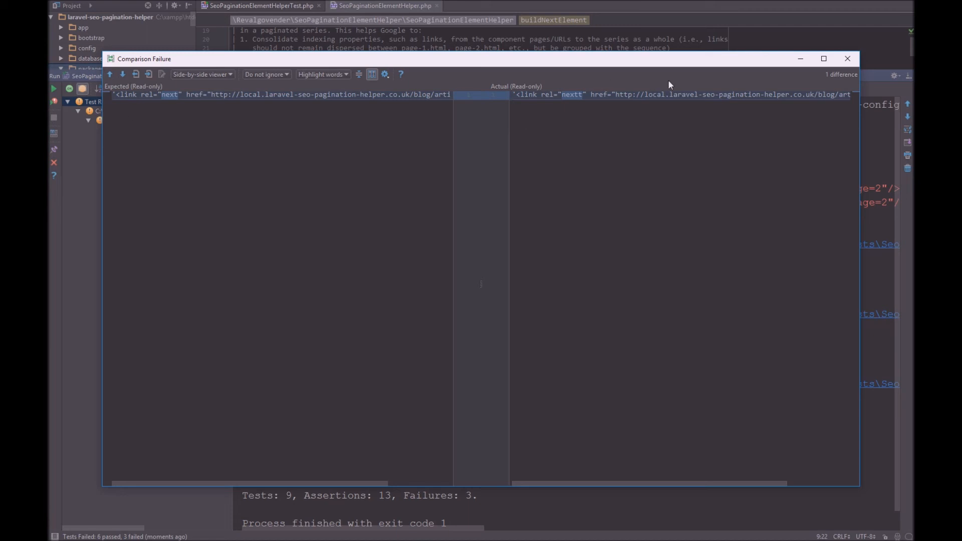
pyautogui.click(847, 58)
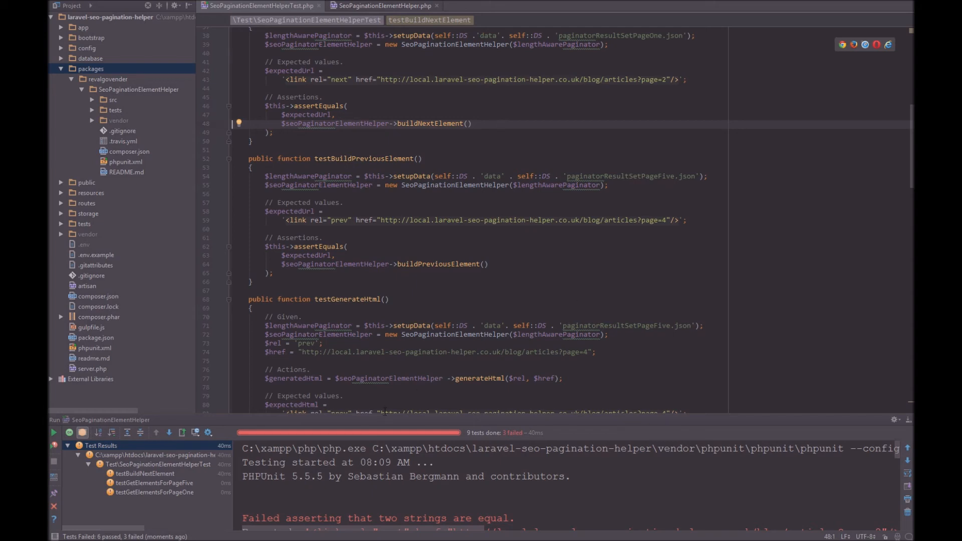
pyautogui.moveTo(381, 435)
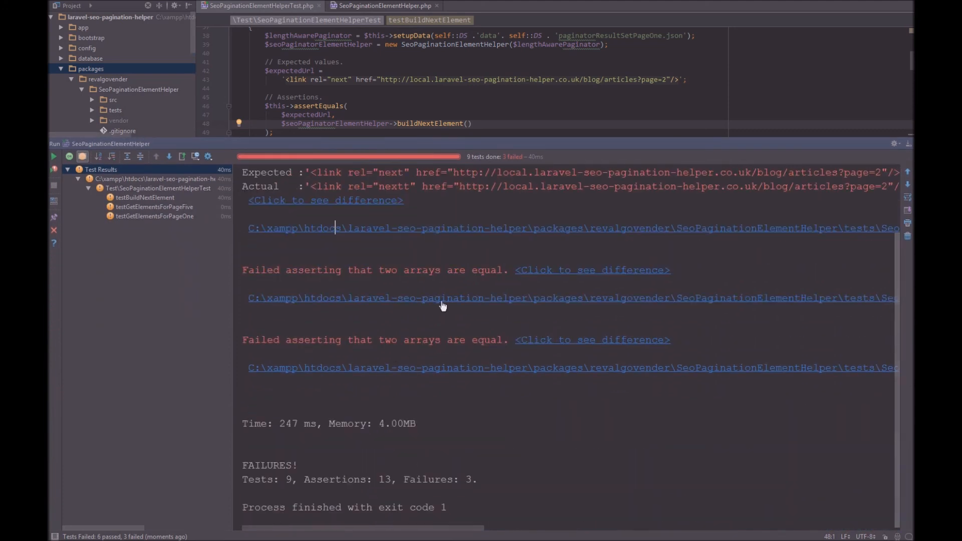
pyautogui.moveTo(546, 267)
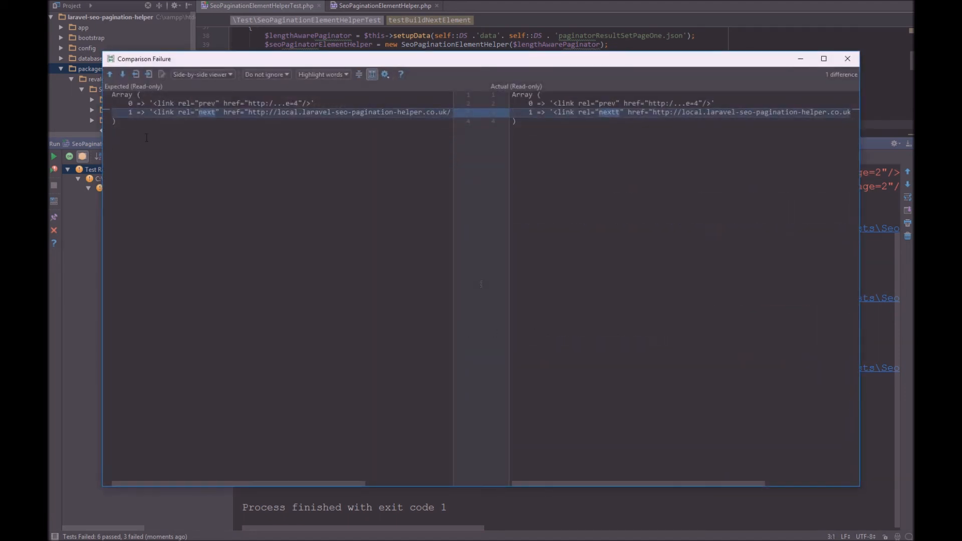
pyautogui.moveTo(304, 132)
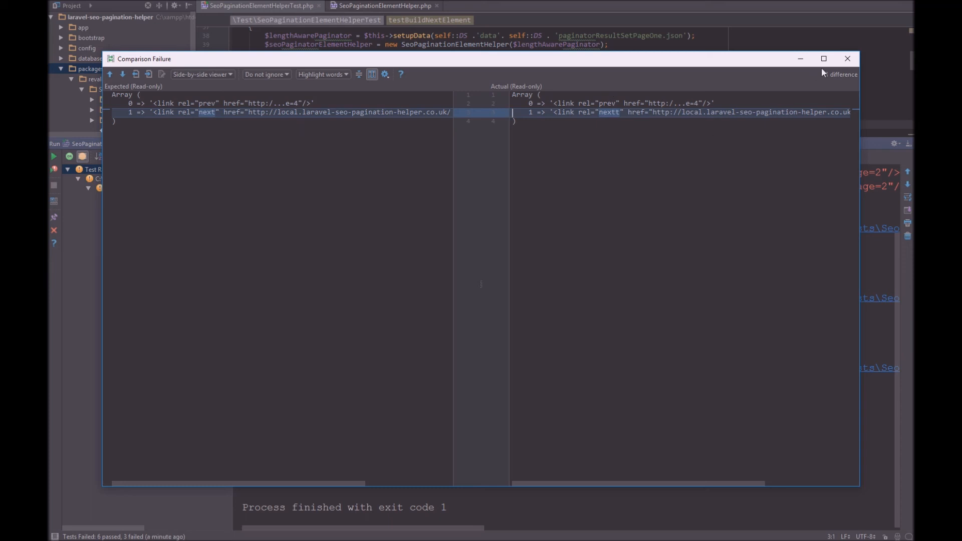
pyautogui.click(847, 58)
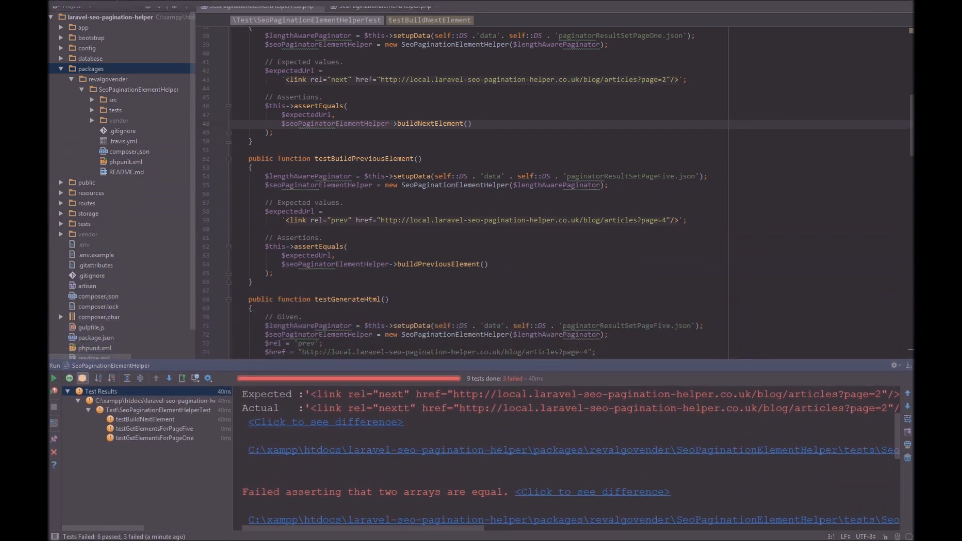
# Correct 'nextt' back to 'next' in the helper and rerun so all 9 tests pass
pyautogui.click(384, 5)
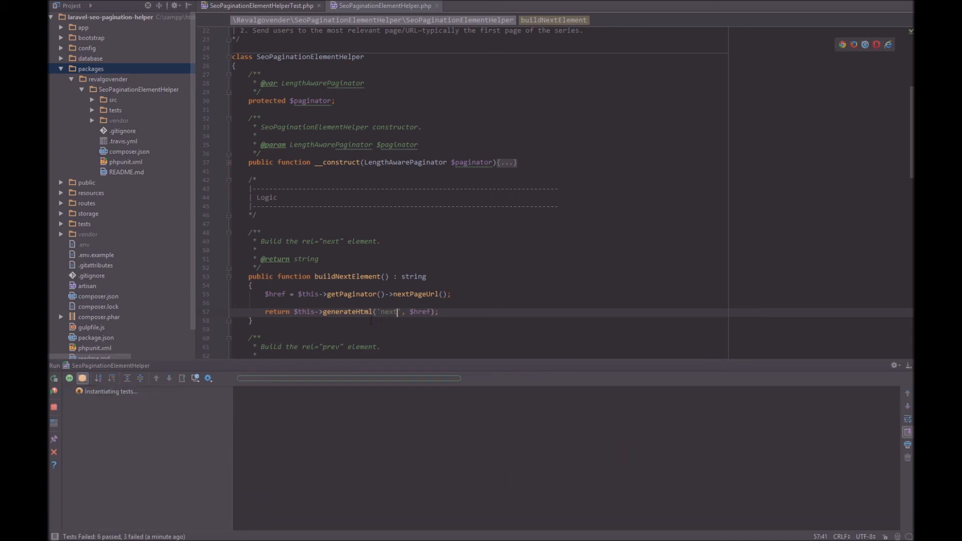
pyautogui.click(53, 379)
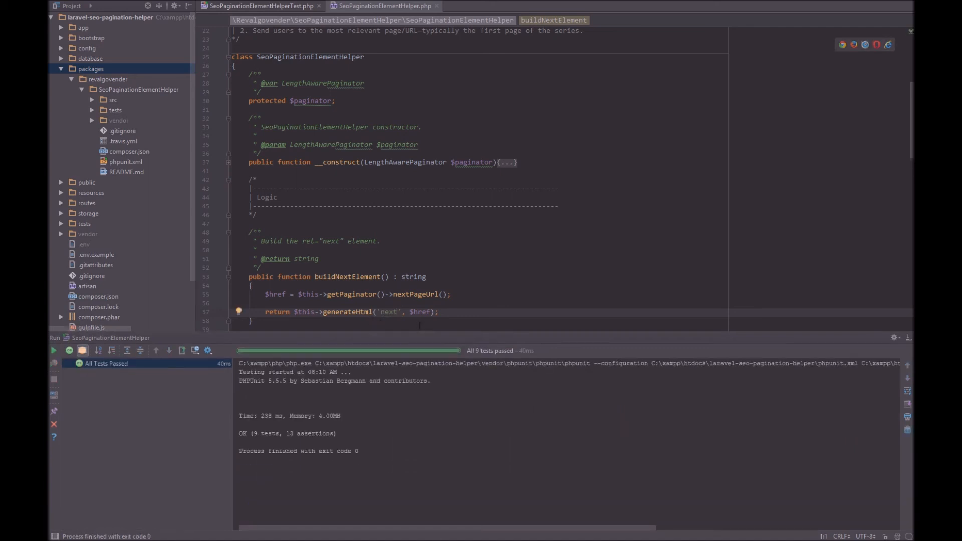